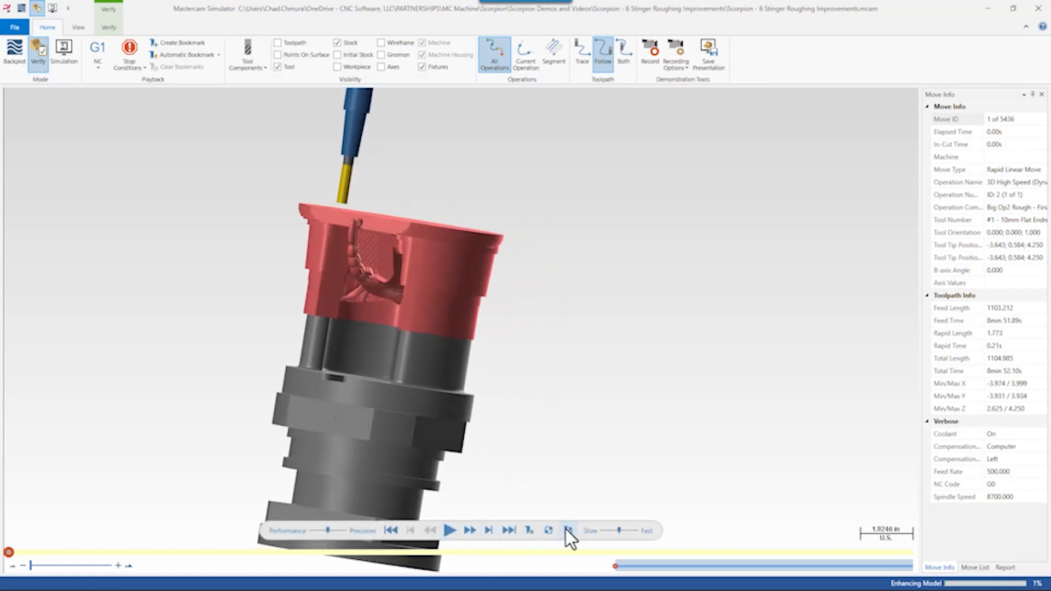
# Play the roughing simulation and pause to inspect the stock cut around the tail
pyautogui.click(450, 530)
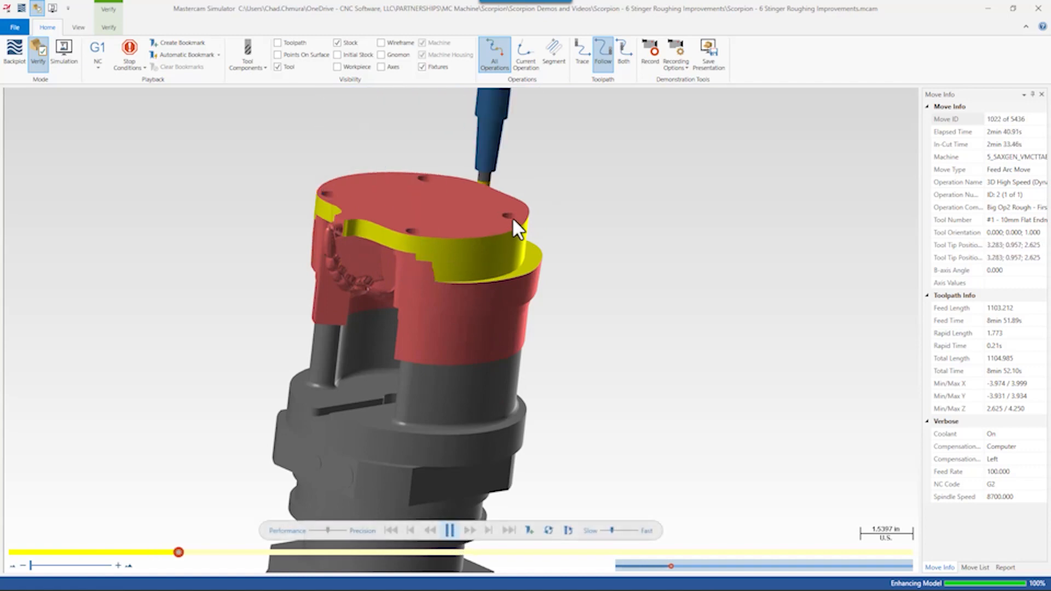
pyautogui.click(451, 530)
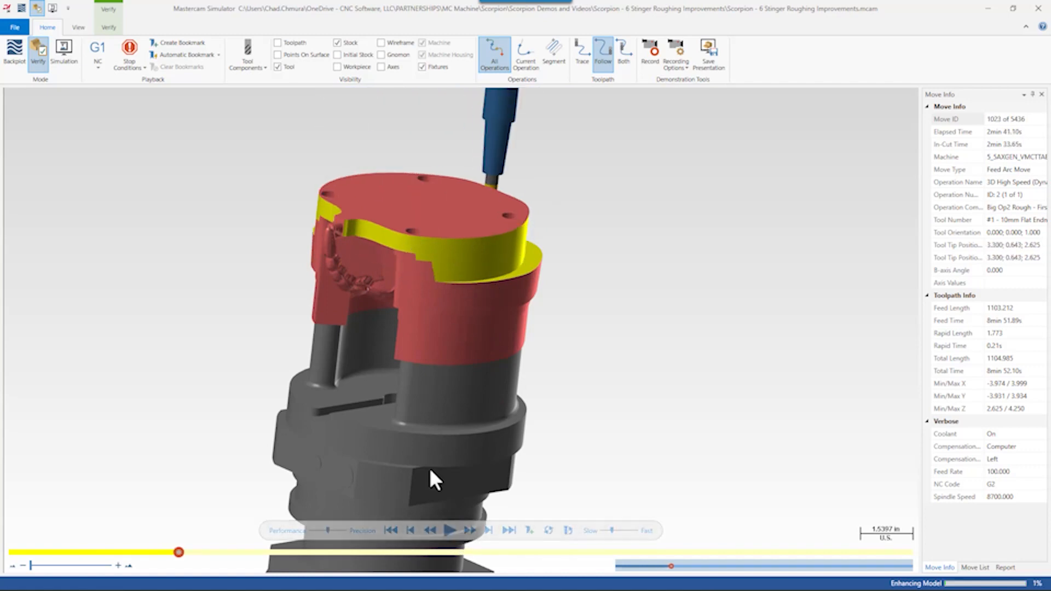
pyautogui.click(451, 530)
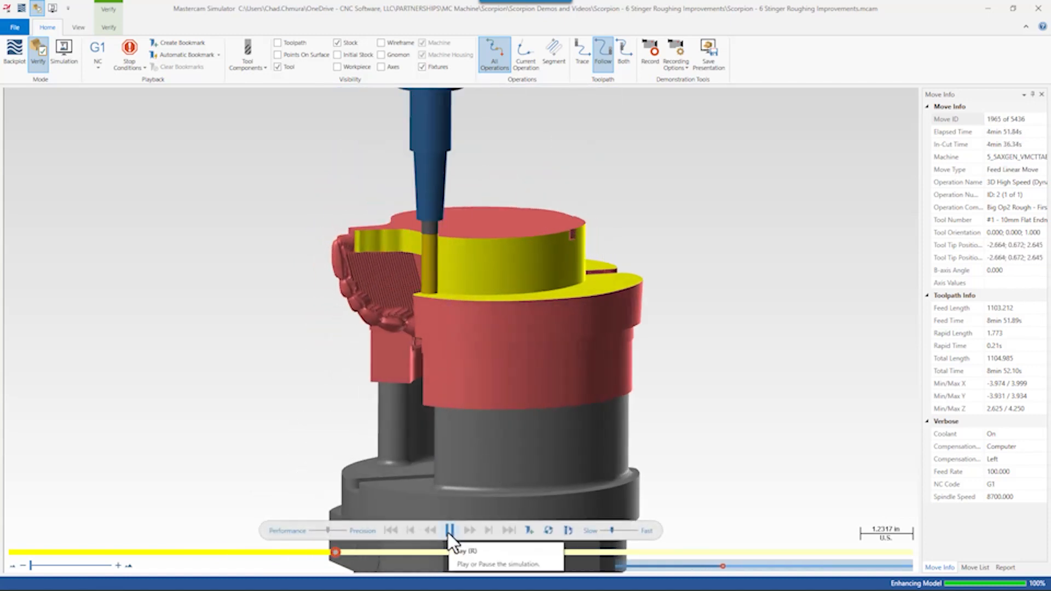
pyautogui.click(451, 531)
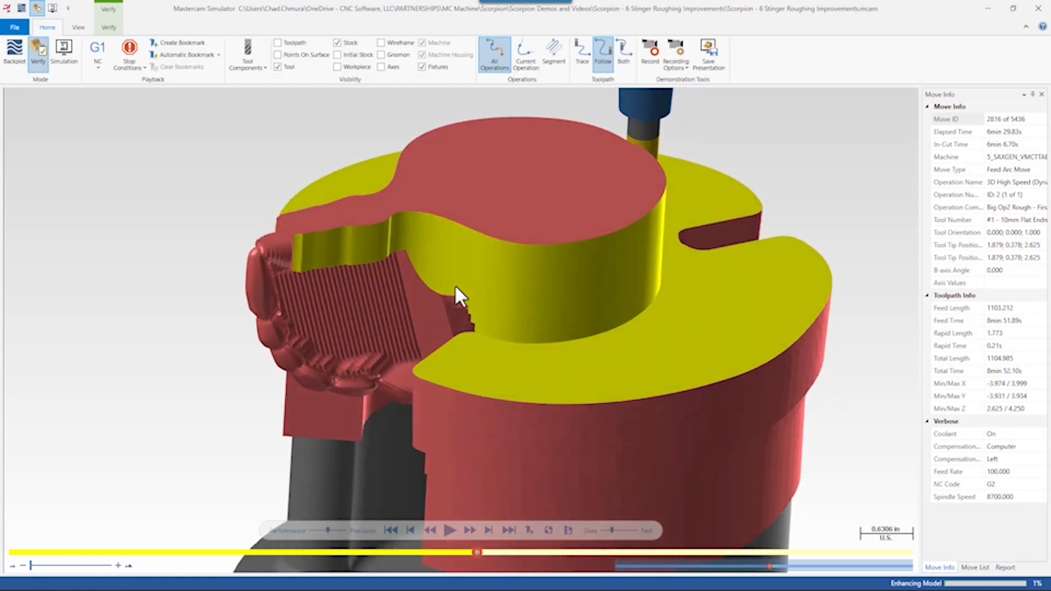
# Resume and pause playback again to watch the stock cleared lower around the tail
pyautogui.click(451, 545)
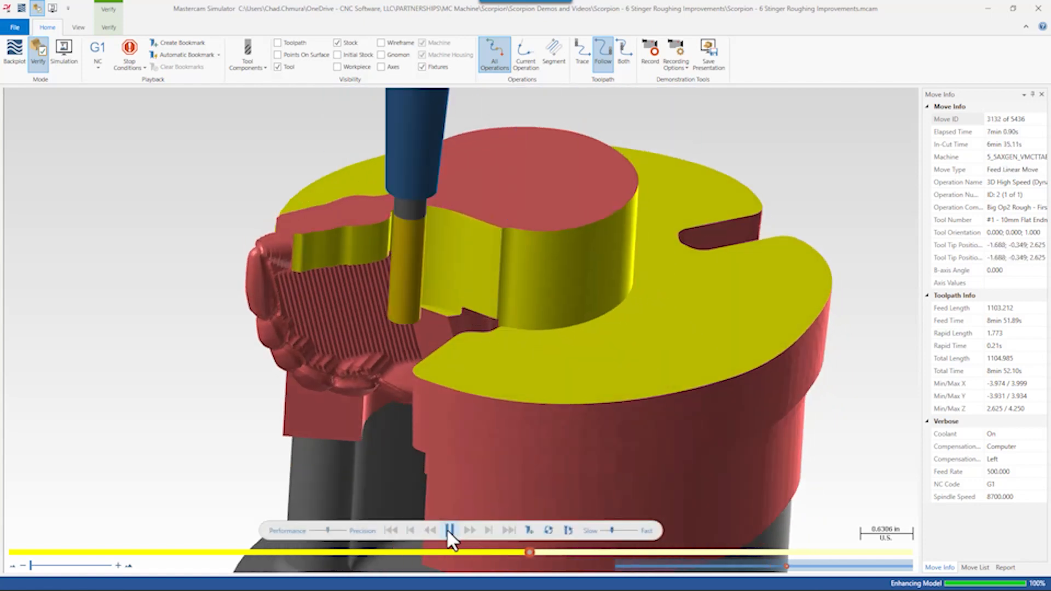
pyautogui.click(451, 531)
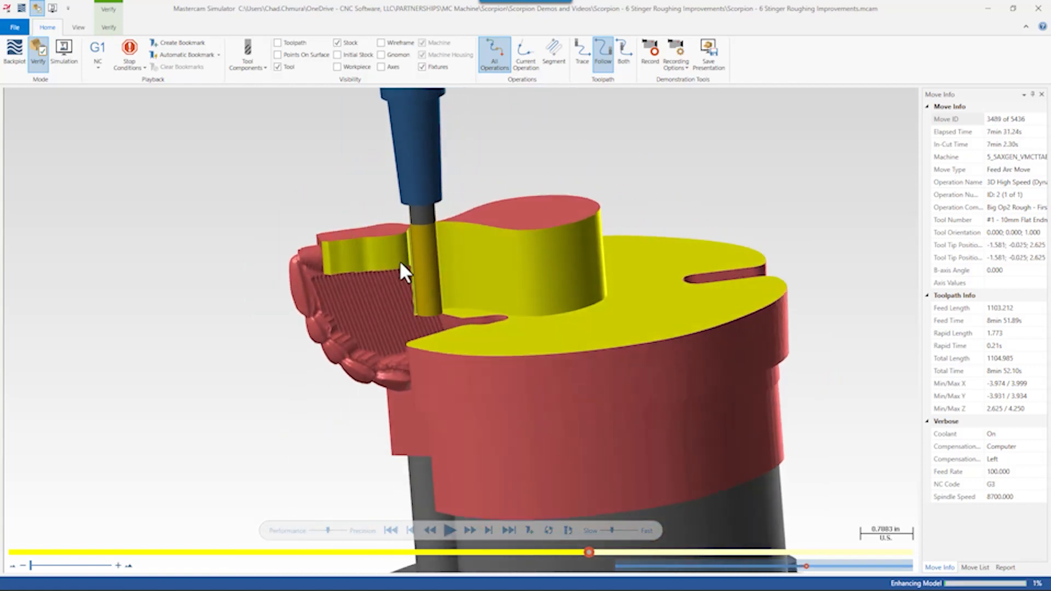
pyautogui.moveTo(464, 288)
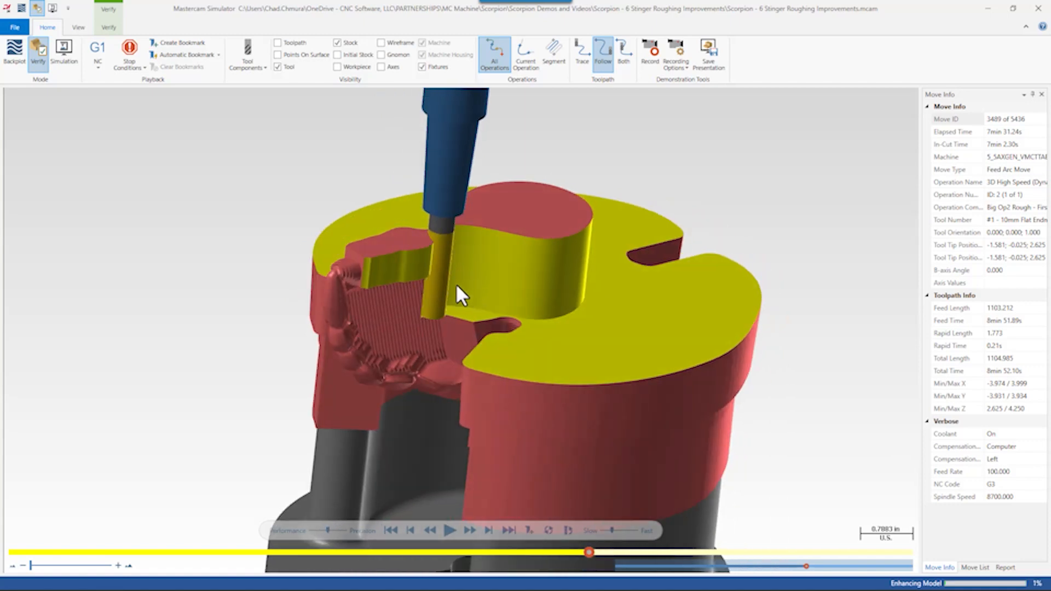
pyautogui.click(450, 531)
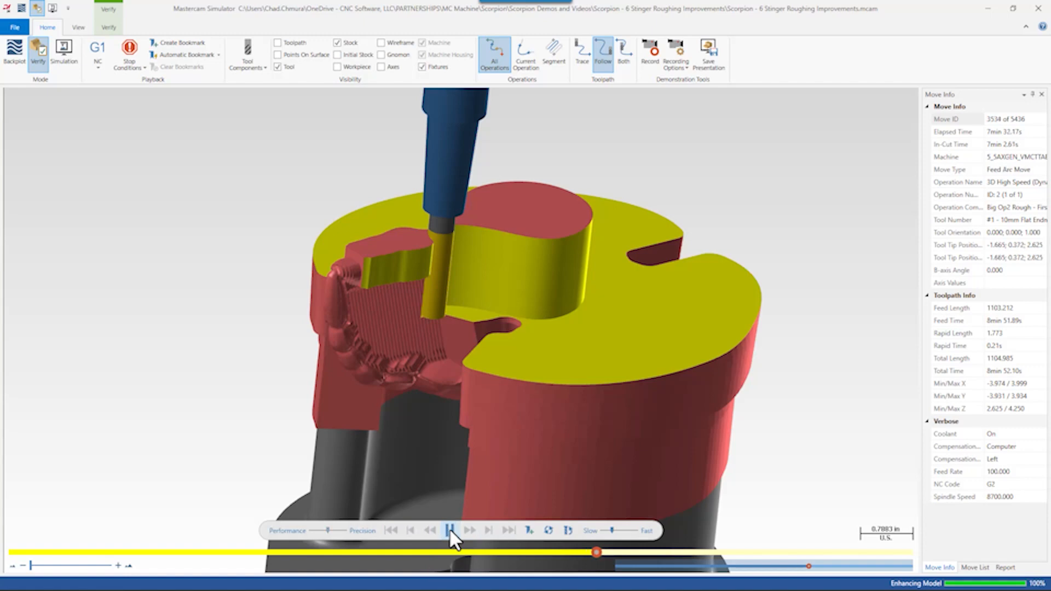
pyautogui.click(450, 531)
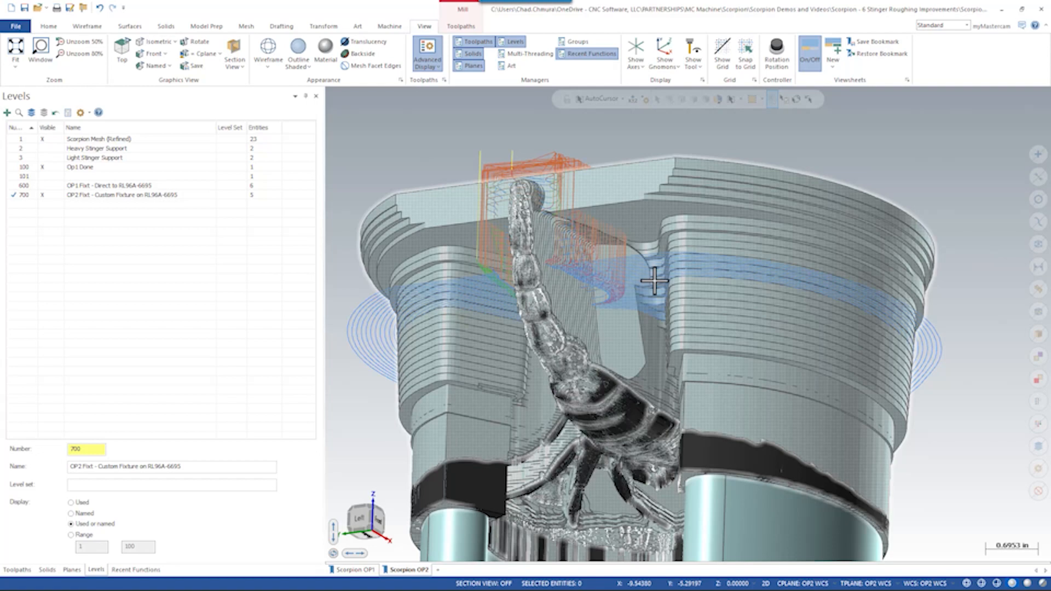
pyautogui.moveTo(653, 269)
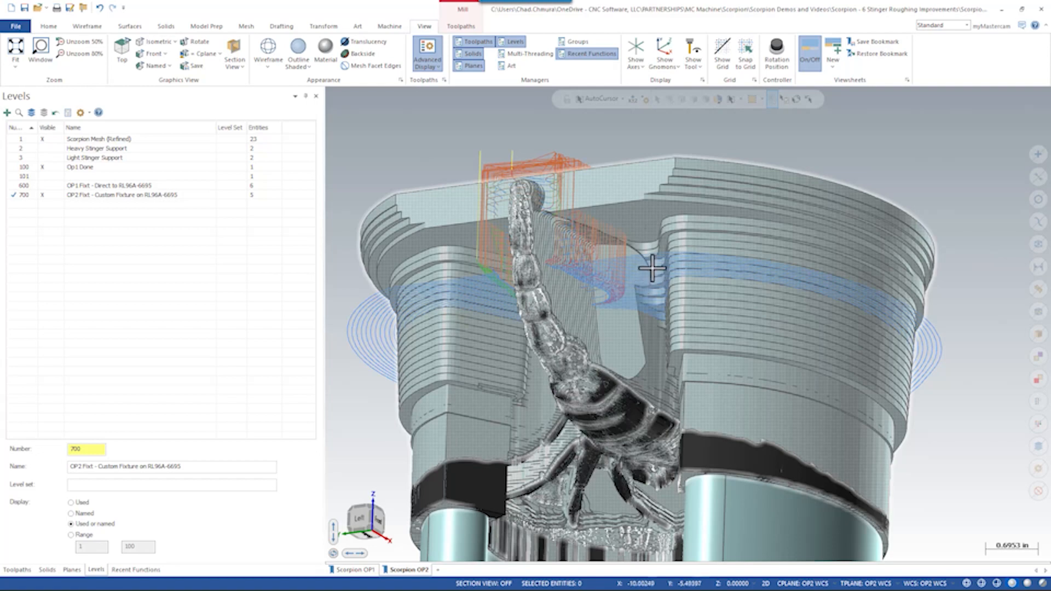
# Show the Op1 Done stock level with the scorpion mesh and switch to Front view
pyautogui.click(155, 52)
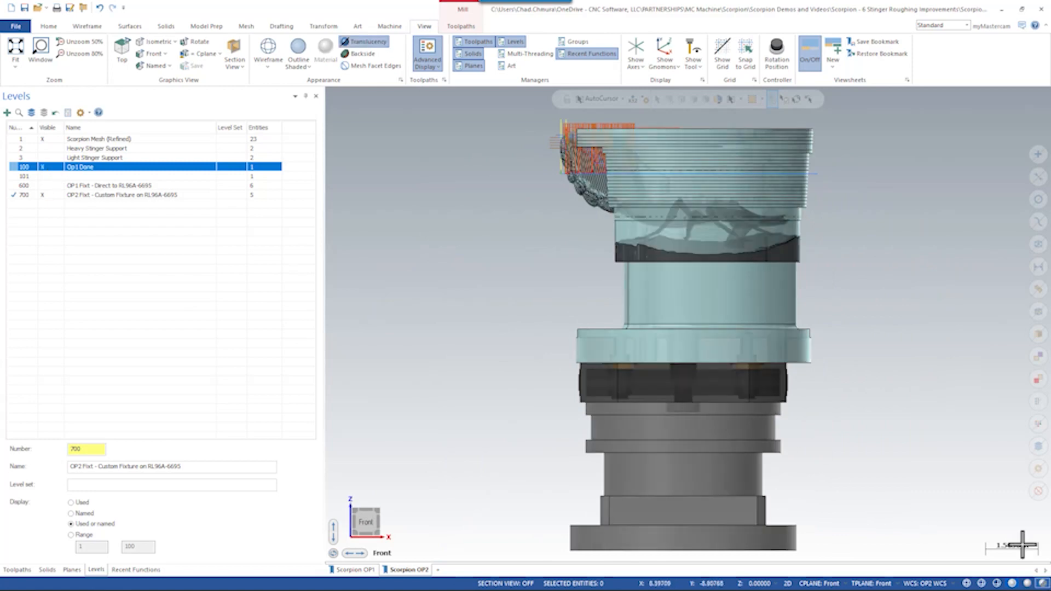
pyautogui.click(75, 52)
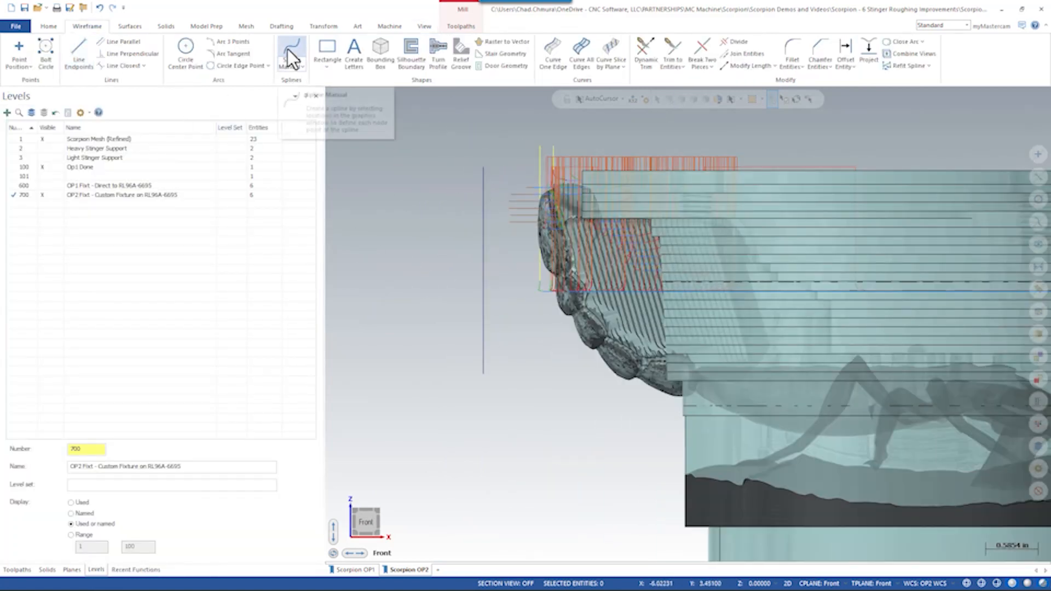
# Draw a spline profile and revolve it about the vertical line into a dome surface
pyautogui.click(289, 49)
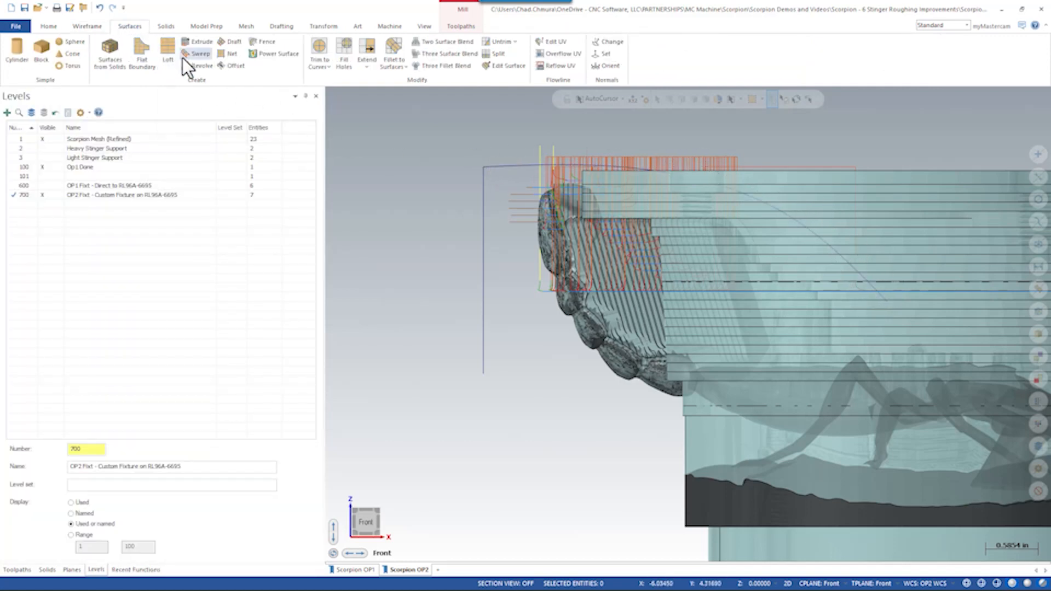
pyautogui.click(201, 65)
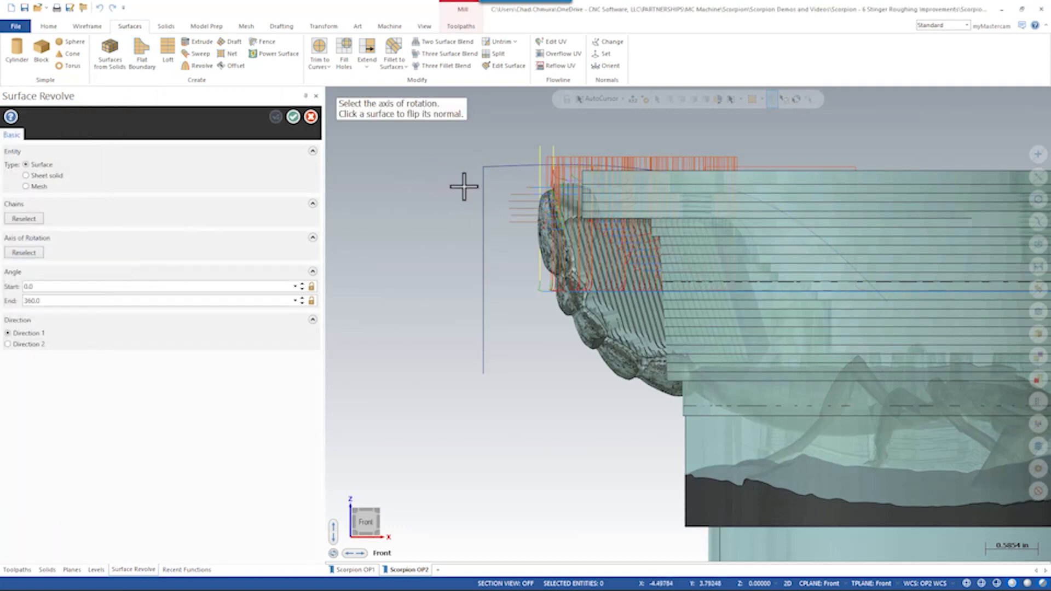
pyautogui.click(293, 118)
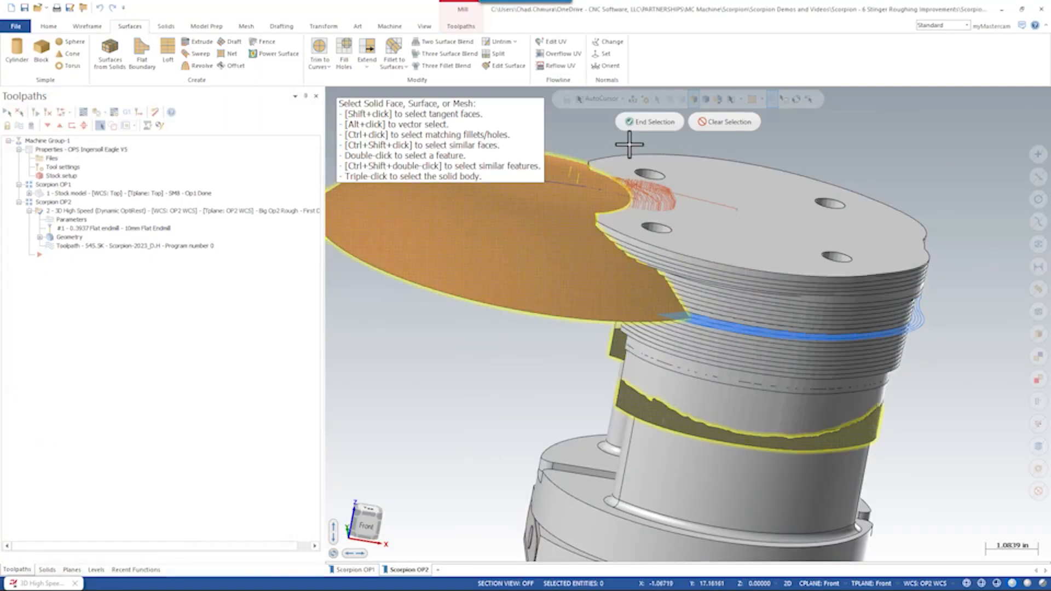
# Regenerate the OptiRough against the dome avoidance surface, accepting the holder gouge warning
pyautogui.click(649, 121)
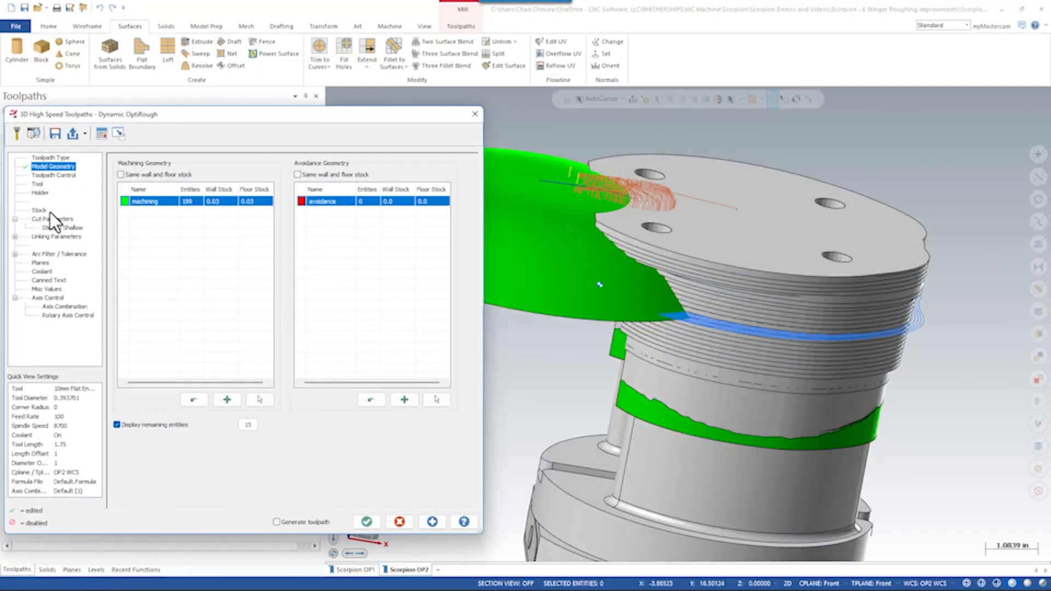
pyautogui.click(38, 210)
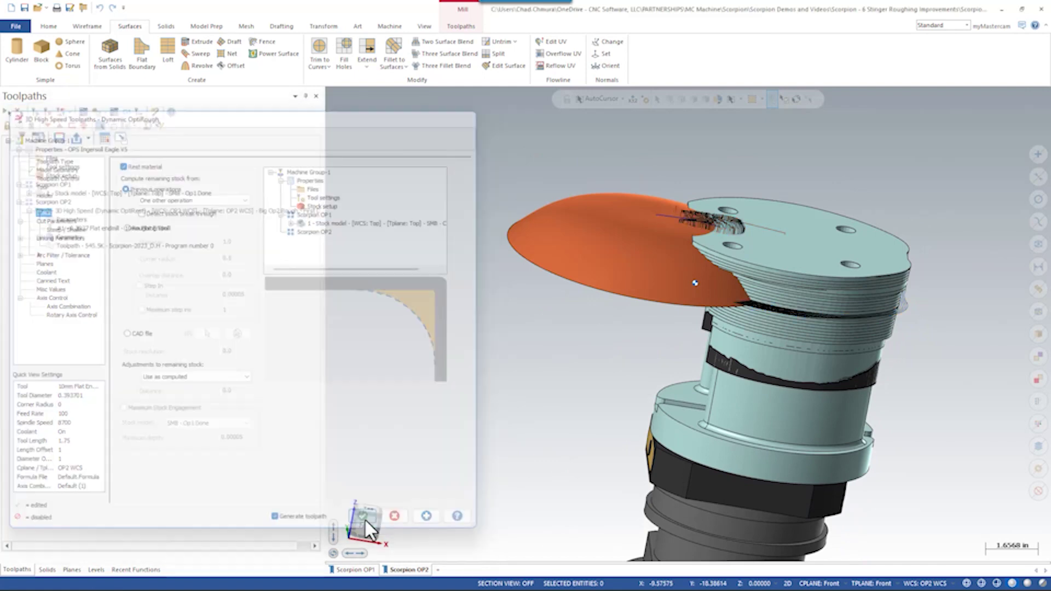
pyautogui.click(361, 517)
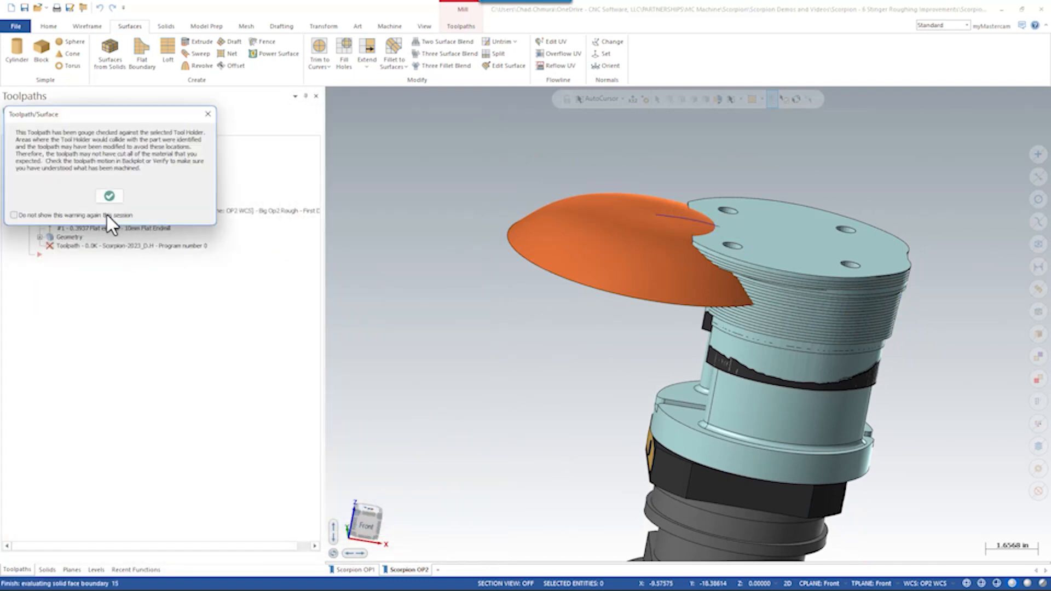
pyautogui.click(110, 196)
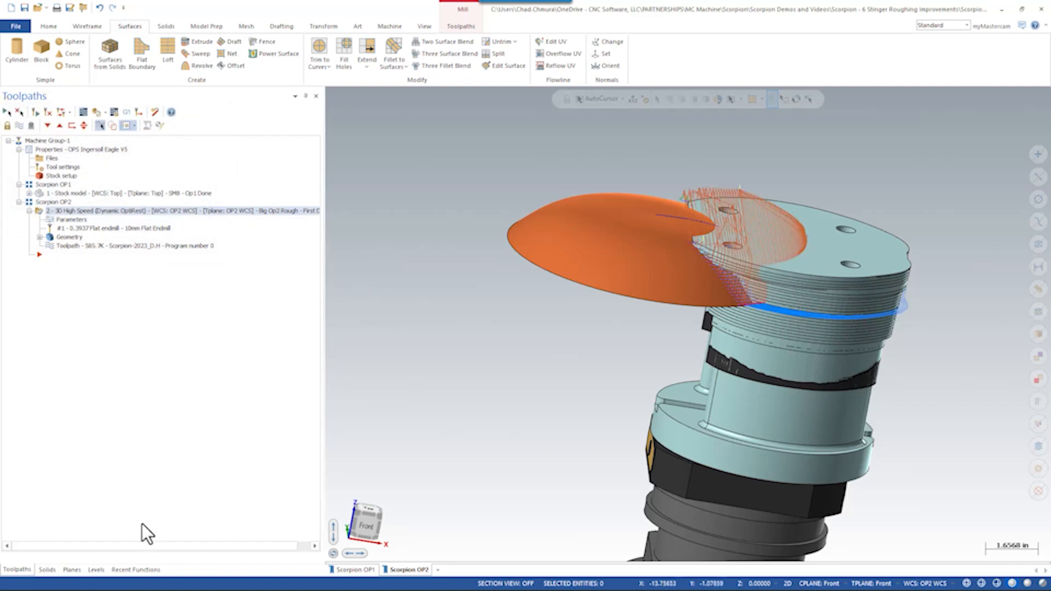
pyautogui.click(97, 570)
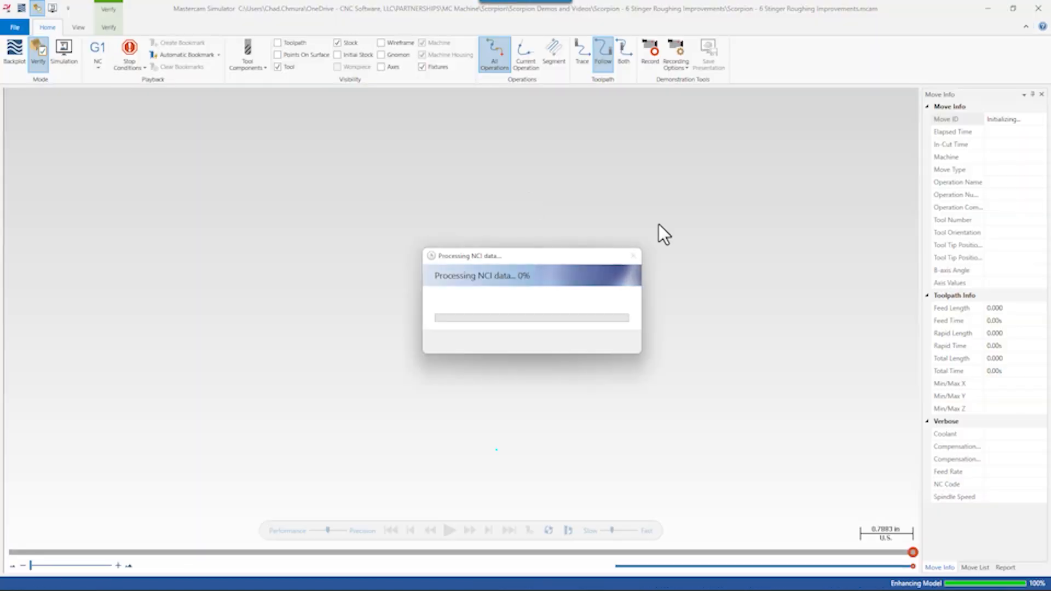
# Verify the revised roughing in Simulator and return with an Op2 Done stock model
pyautogui.click(449, 531)
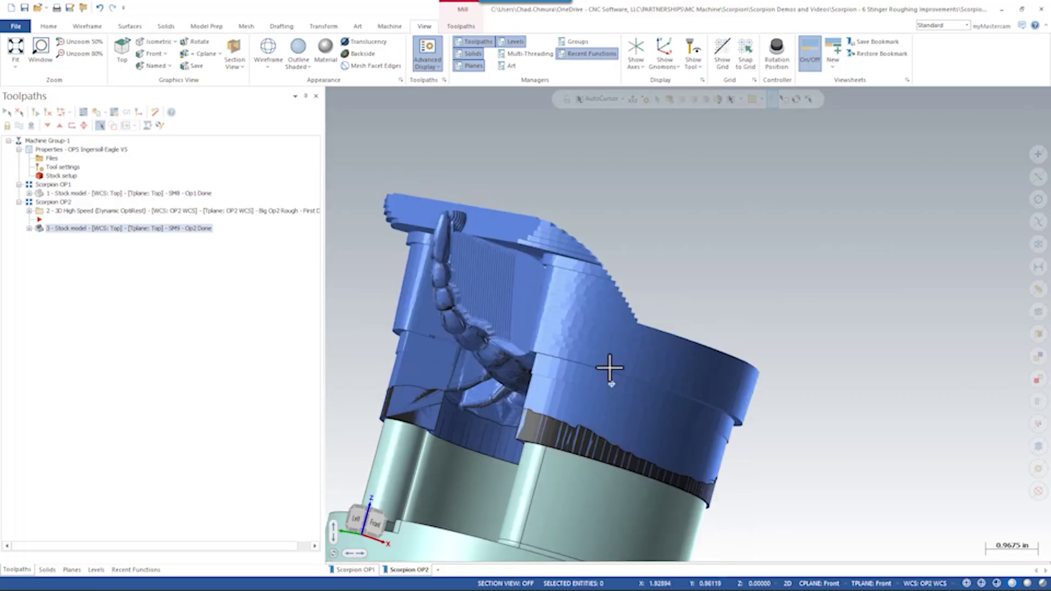
# Set rest stock from the earlier OptiRough and select the tail faces for the new rest-rough
pyautogui.moveTo(610, 367); pyautogui.dragTo(563, 367)
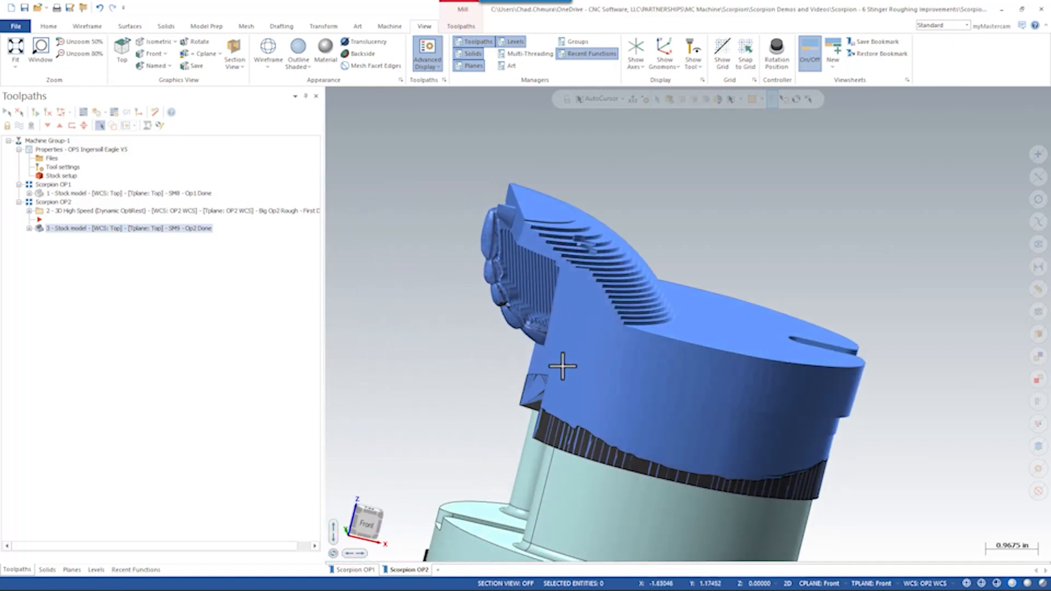
pyautogui.moveTo(563, 367); pyautogui.dragTo(575, 335)
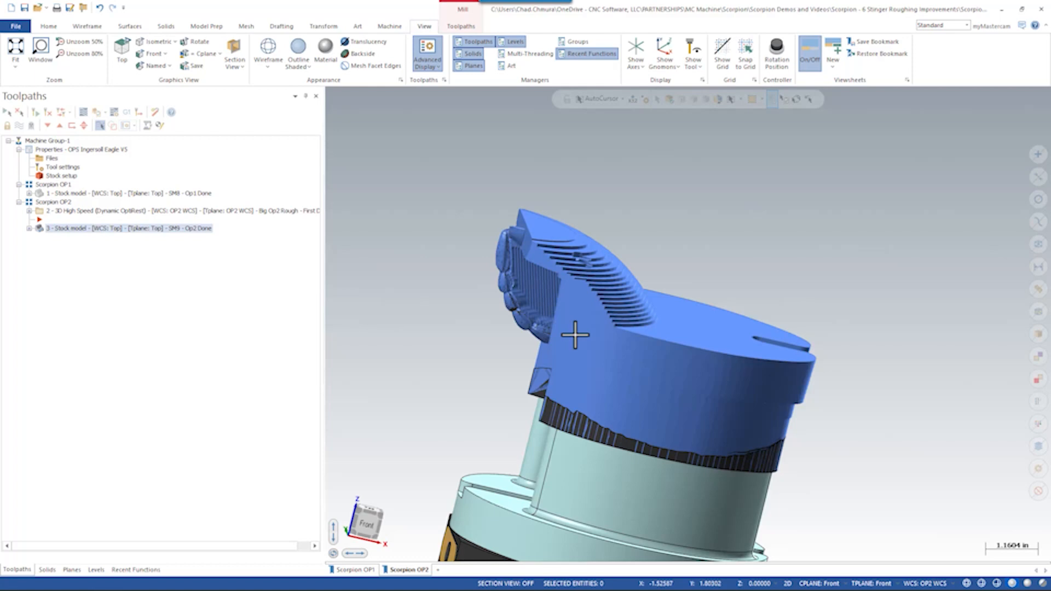
pyautogui.click(55, 209)
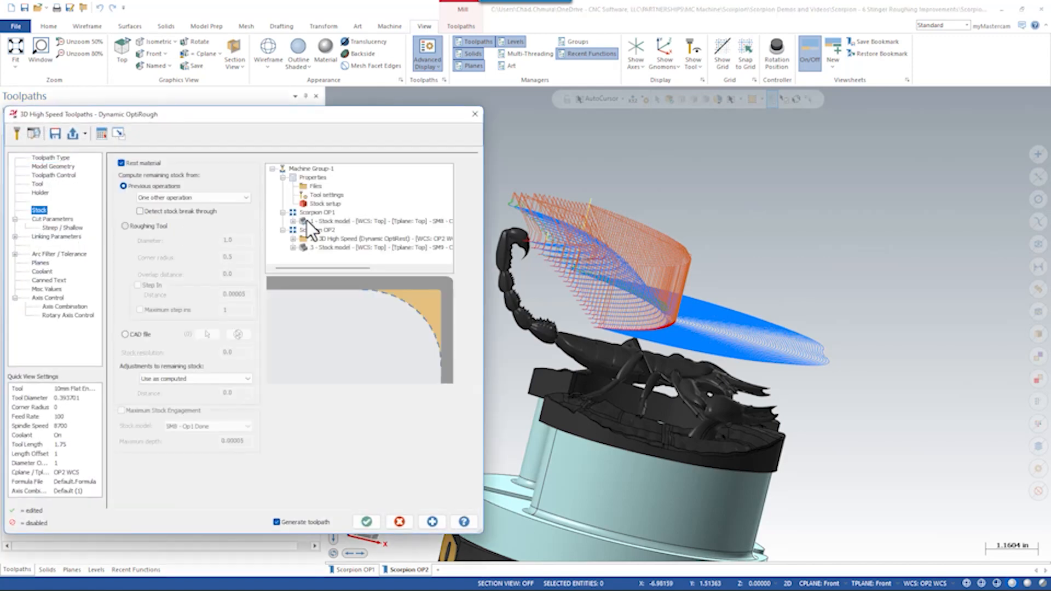
pyautogui.click(370, 248)
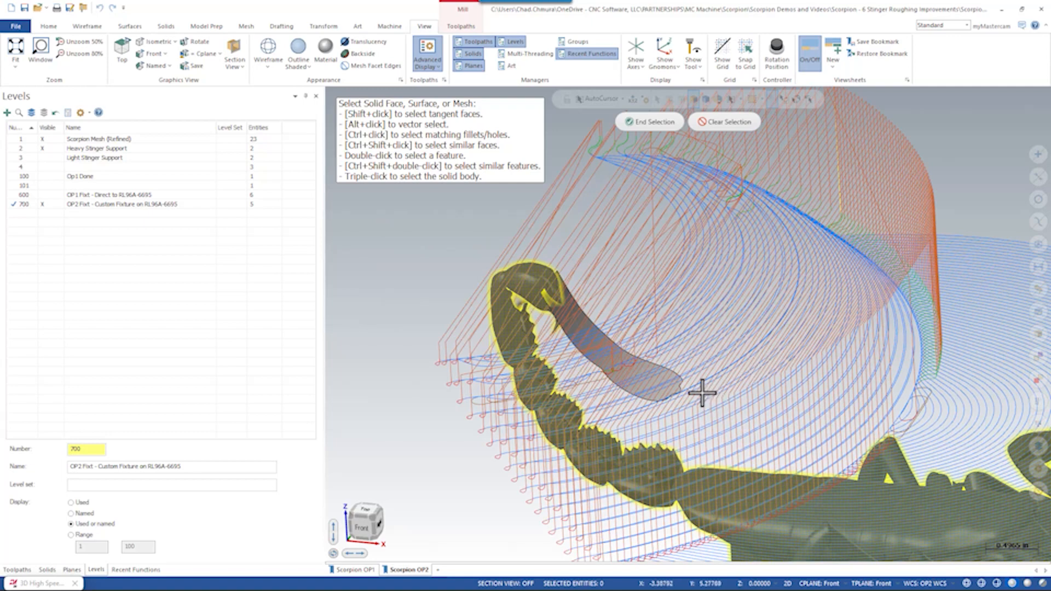
pyautogui.click(41, 157)
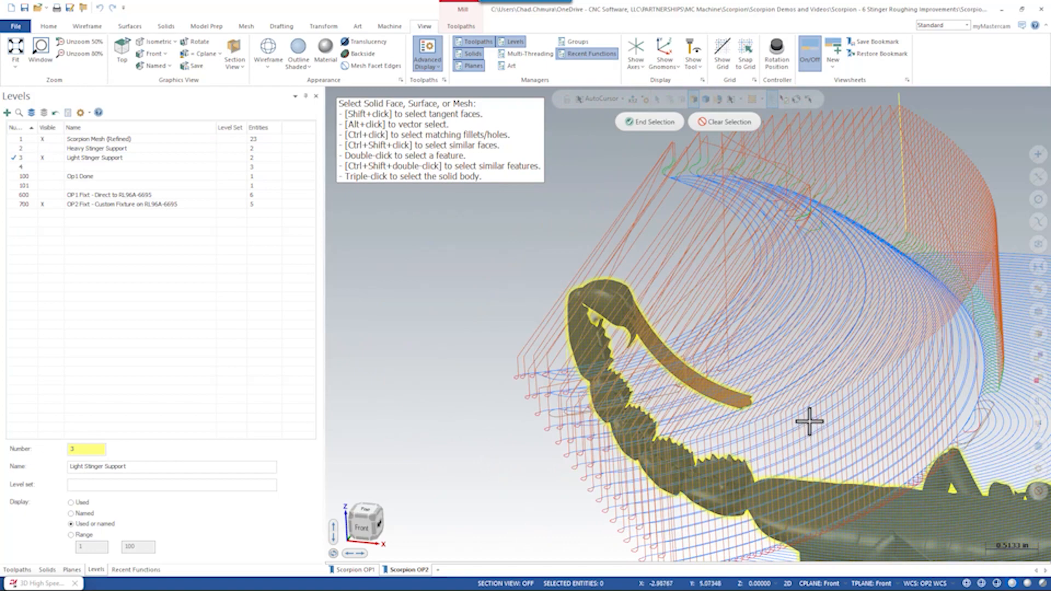
pyautogui.click(651, 121)
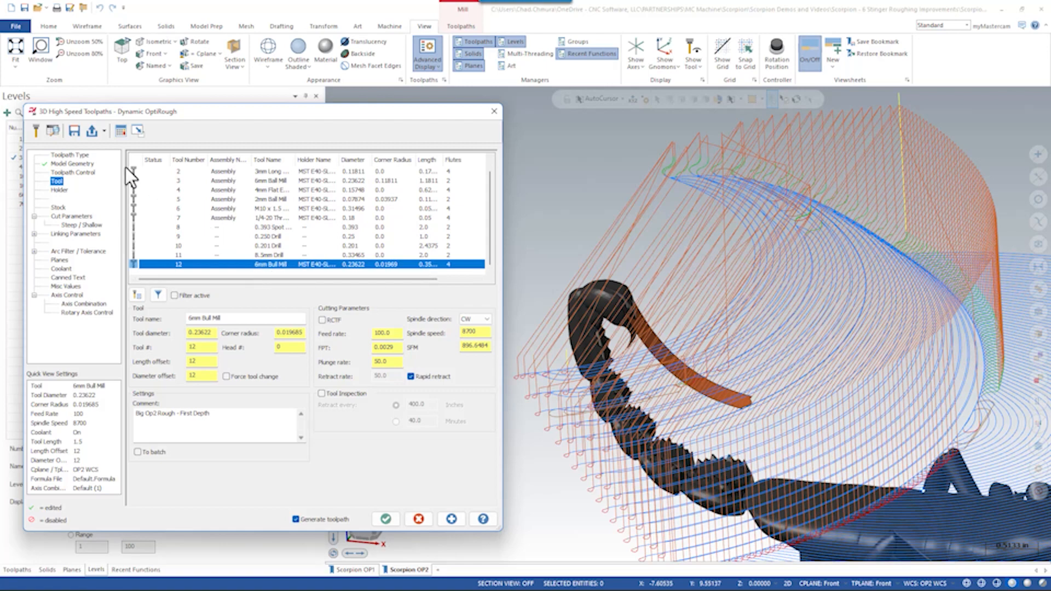
pyautogui.moveTo(82, 195)
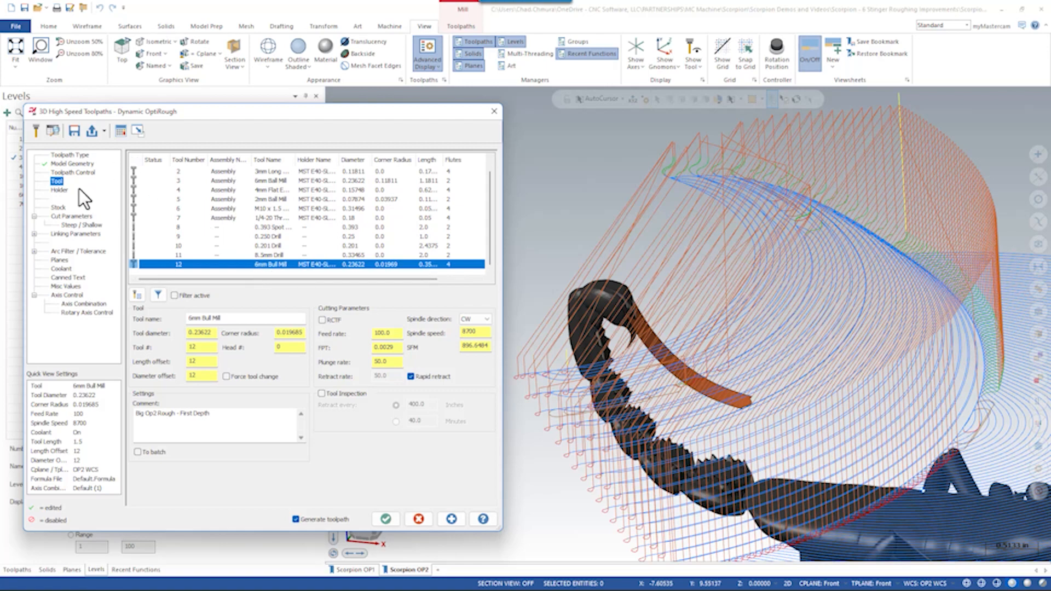
# Choose the 6mm bull mill and set stepover 75%, stepdown 0.02 with Stepup off
pyautogui.click(60, 189)
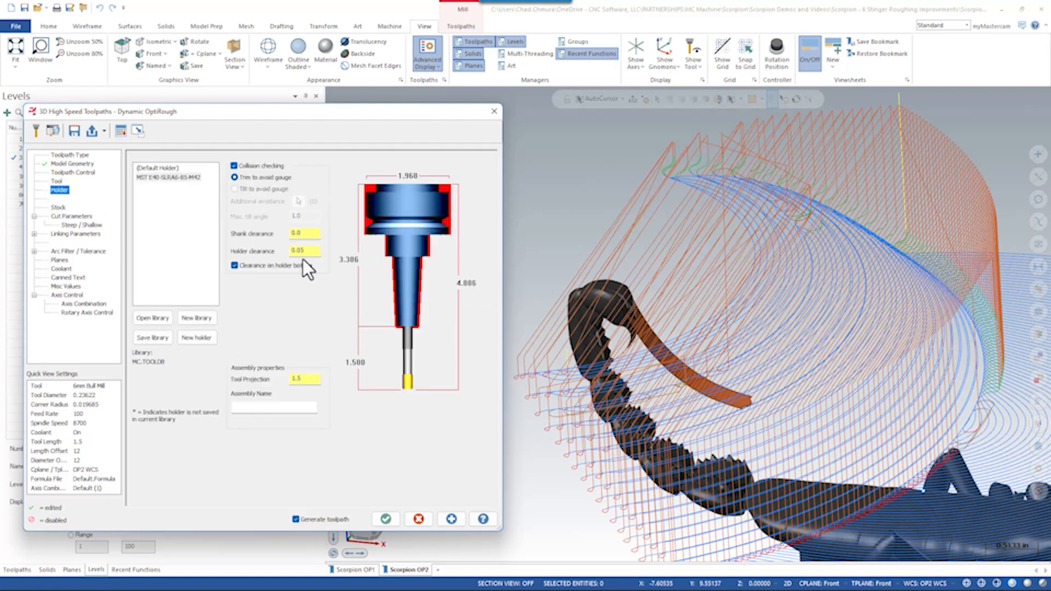
pyautogui.click(71, 215)
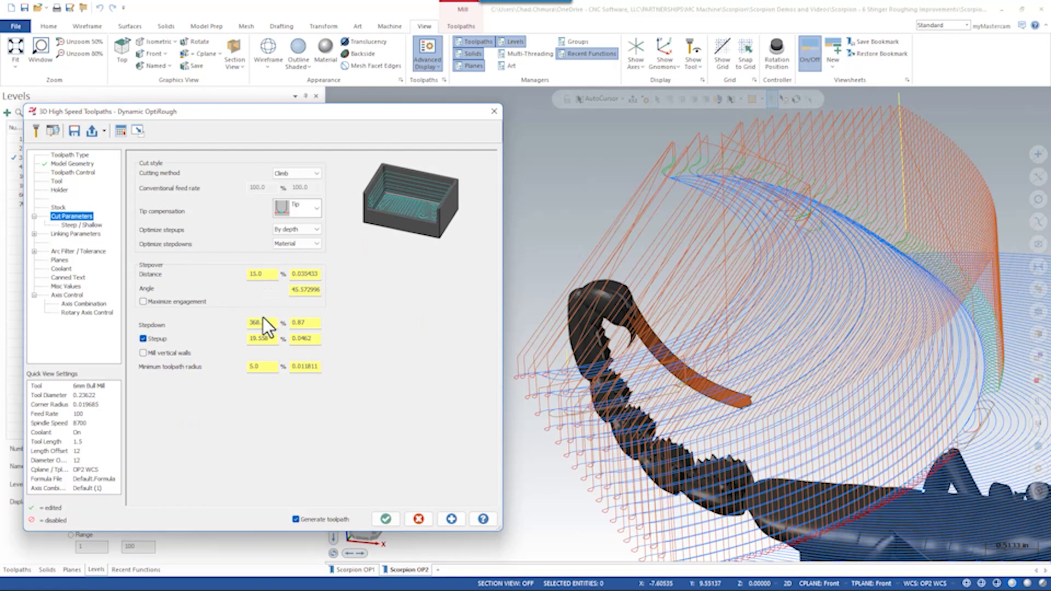
pyautogui.click(261, 322)
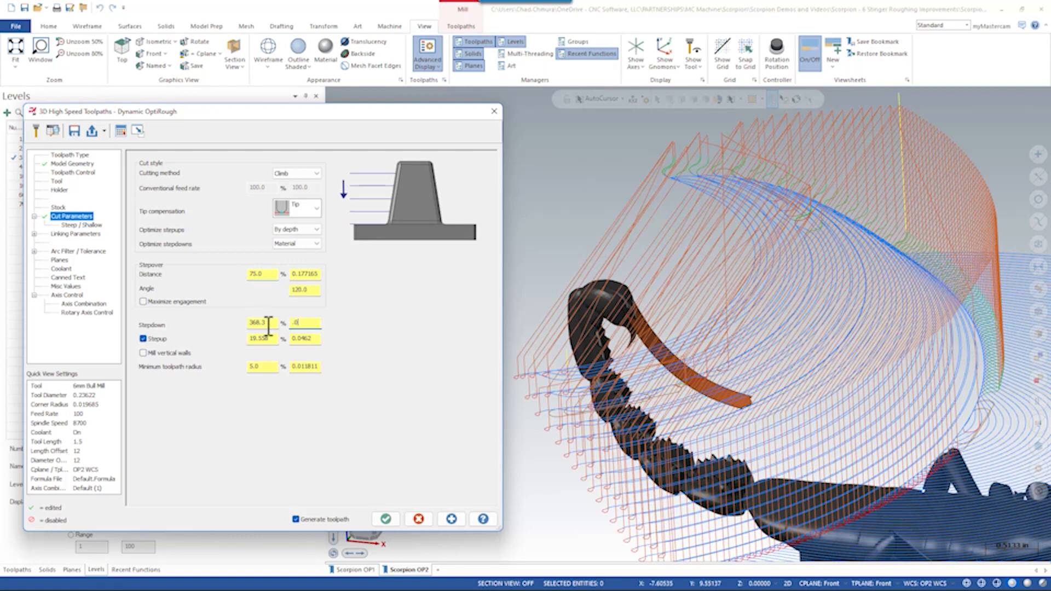
pyautogui.click(143, 340)
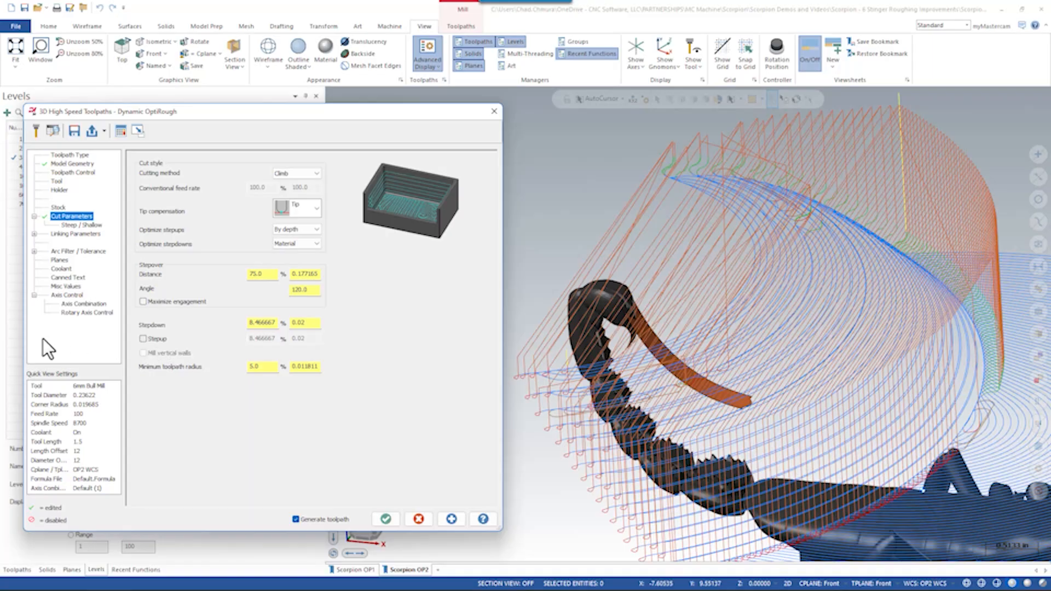
# Set the Steep/Shallow maximum depth and generate the rest-rough toolpath around the tail
pyautogui.click(73, 225)
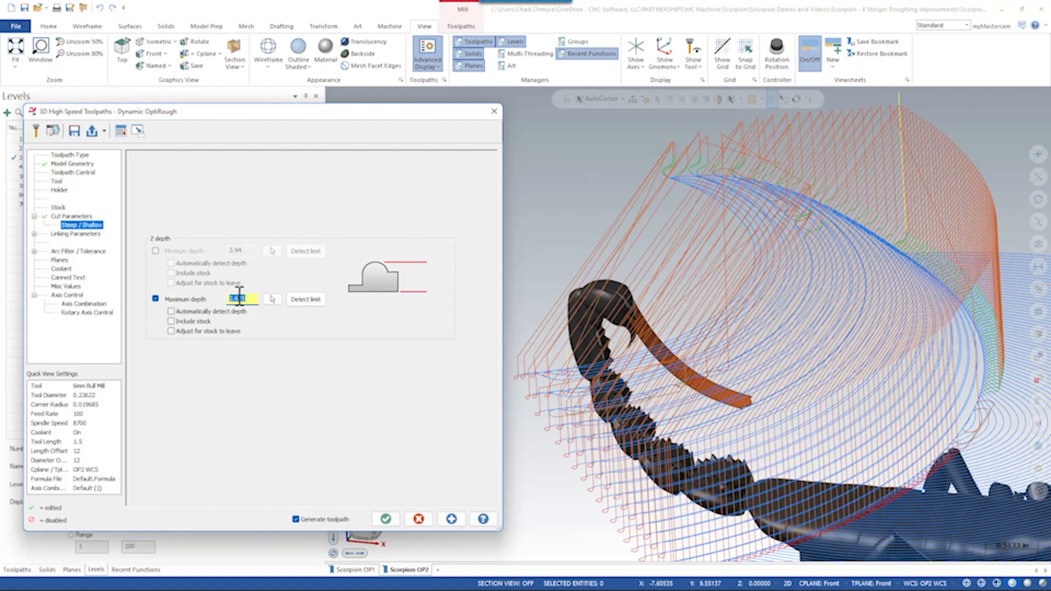
pyautogui.click(77, 234)
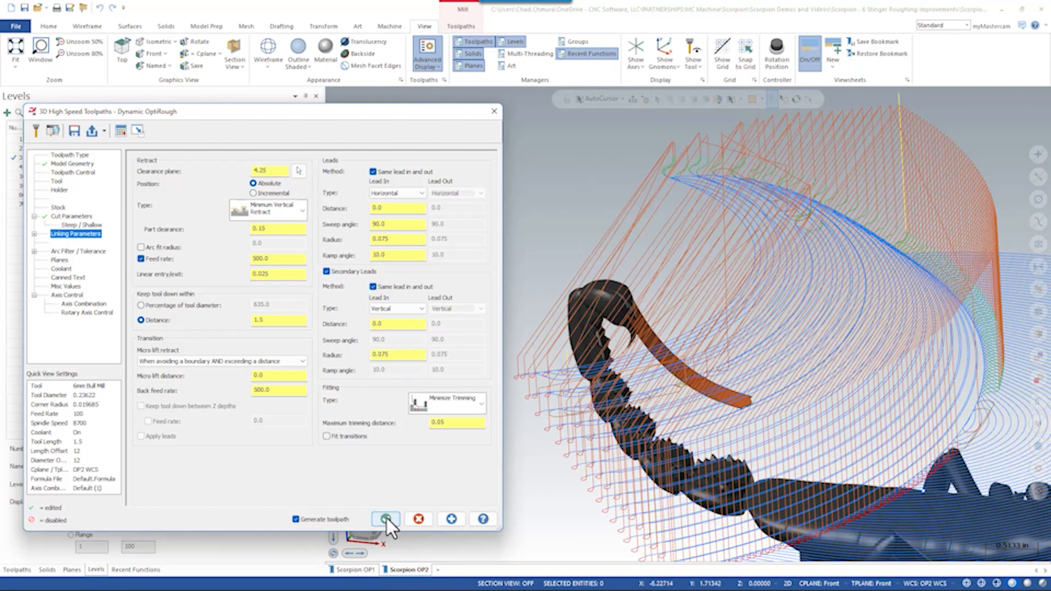
pyautogui.click(385, 519)
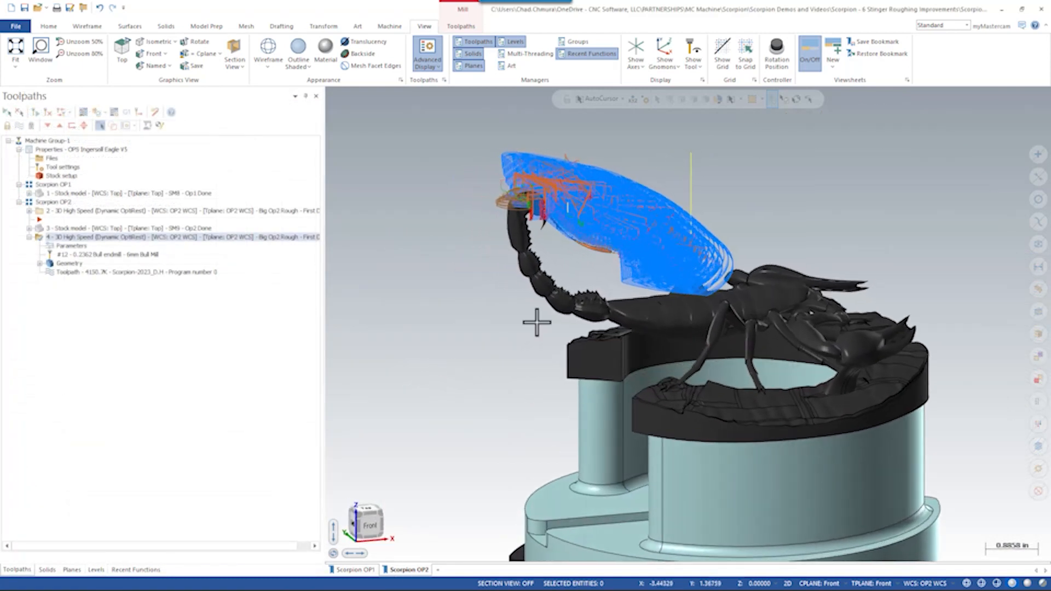